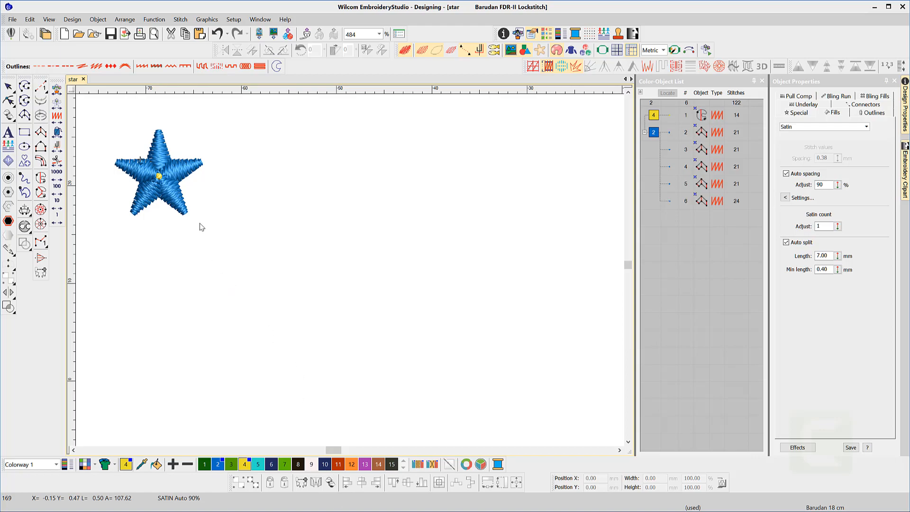
Right-drag a copy of the star to its right and repeat with Ctrl+D into an evenly spaced row.
right_click(160, 183)
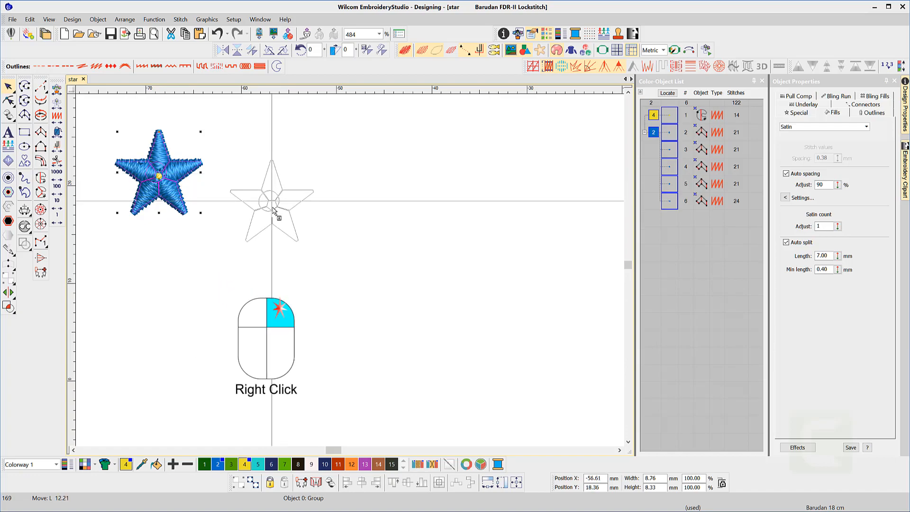
right_click(272, 199)
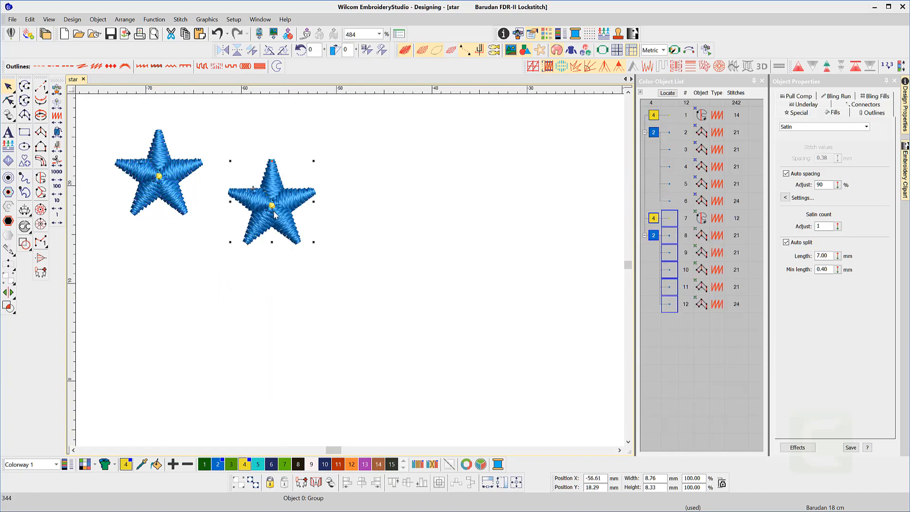
key(ctrl+d)
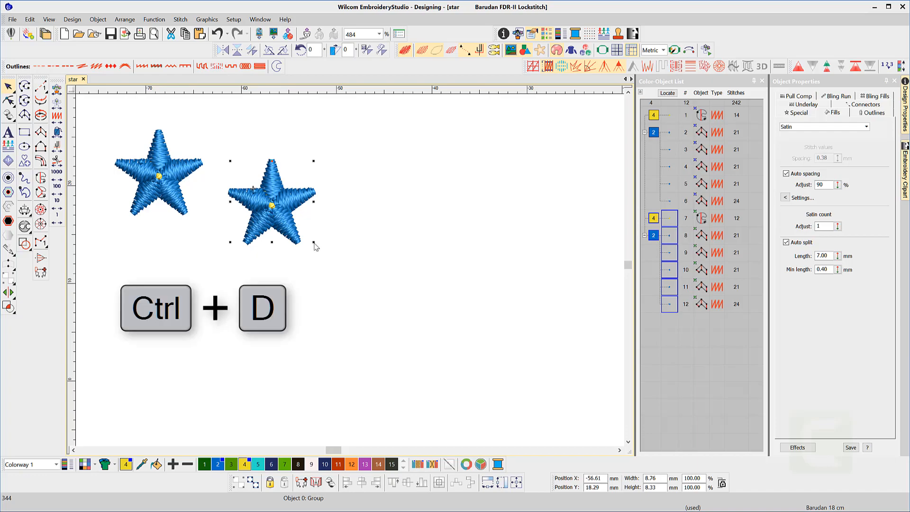
key(ctrl+d)
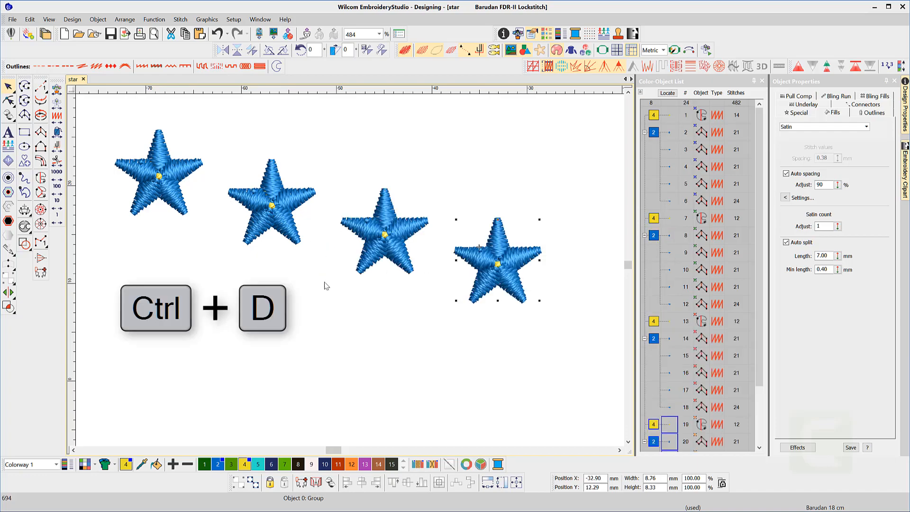
key(ctrl+d)
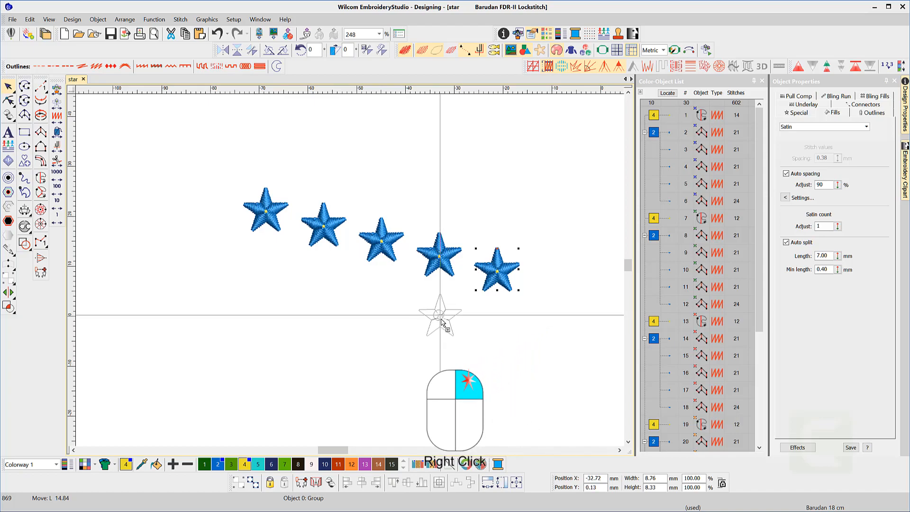
Repeat the duplicate with Ctrl+D to extend a second line of stars running down-left.
key(ctrl+d)
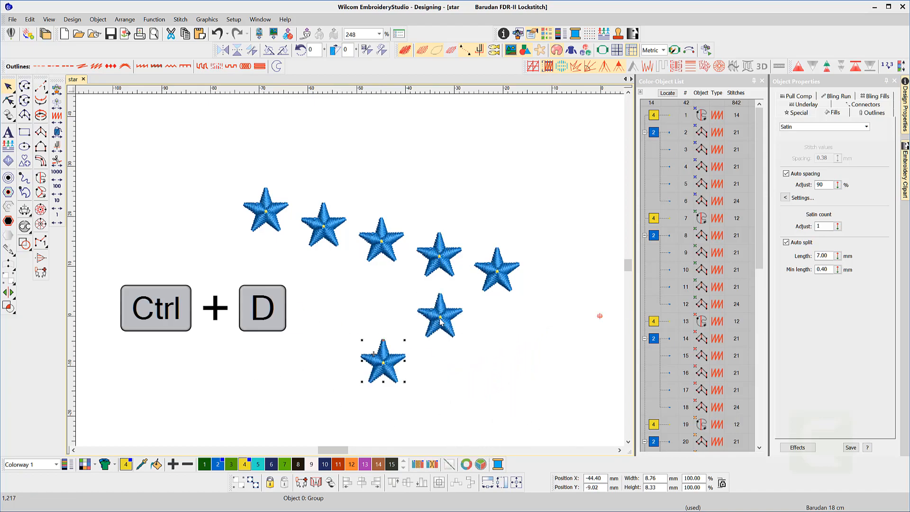
key(ctrl+d)
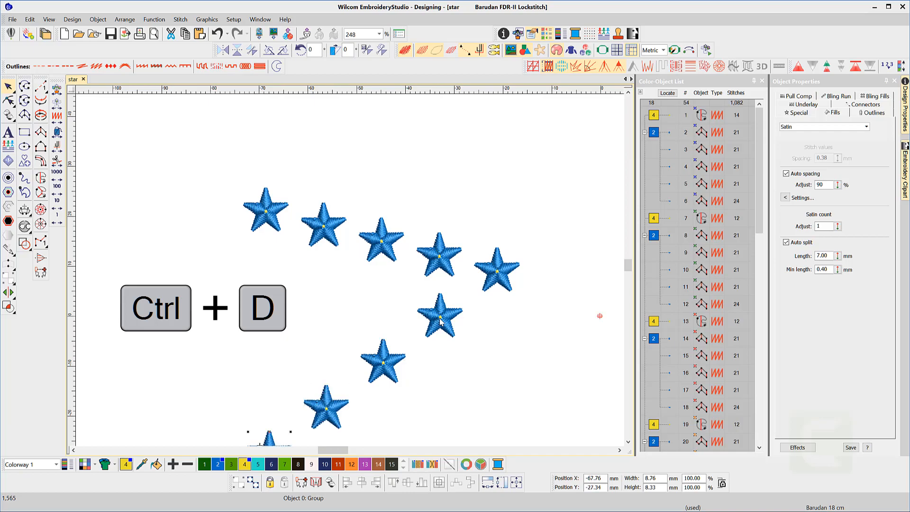
key(ctrl+d)
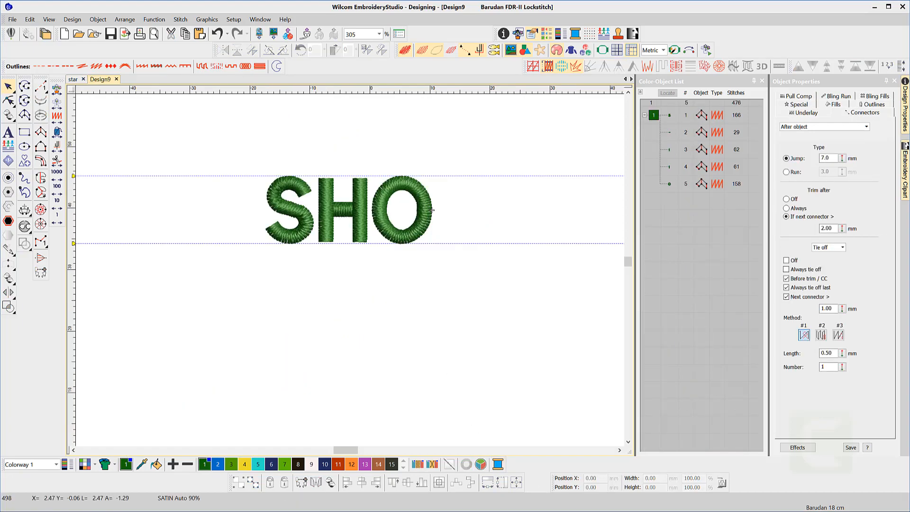
Right-drag a copy of the O so the lettering reads SHOO, then marquee-select the S and H.
right_click(397, 244)
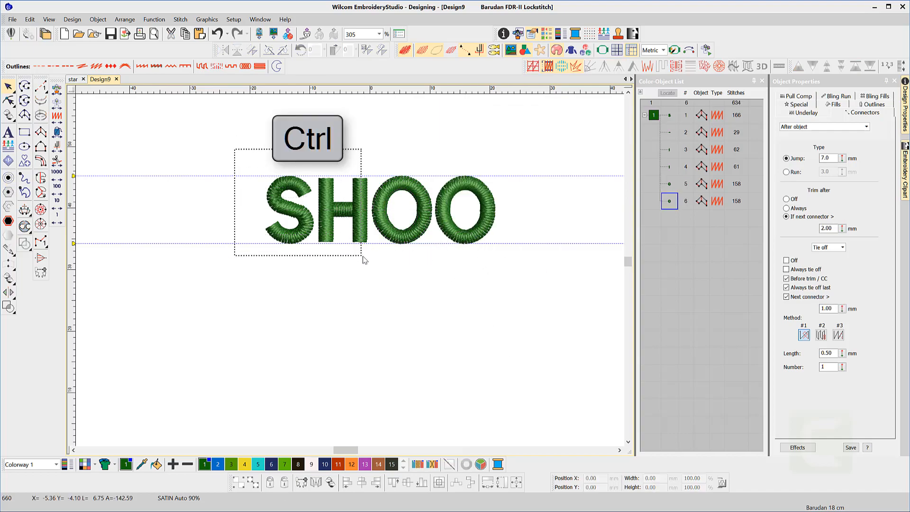
drag(235, 147, 366, 261)
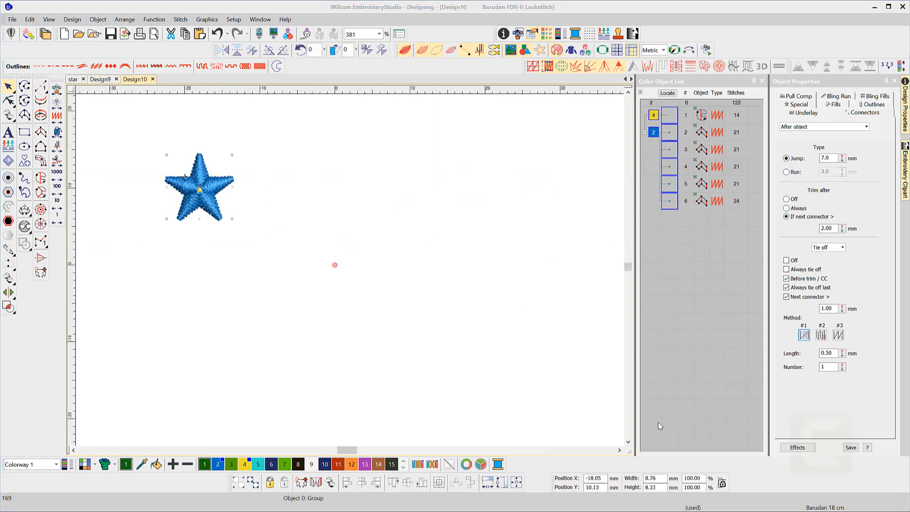
In Options > Edit, set duplicate Offset X to 10 mm and Offset Y to 15 mm and confirm.
click(233, 19)
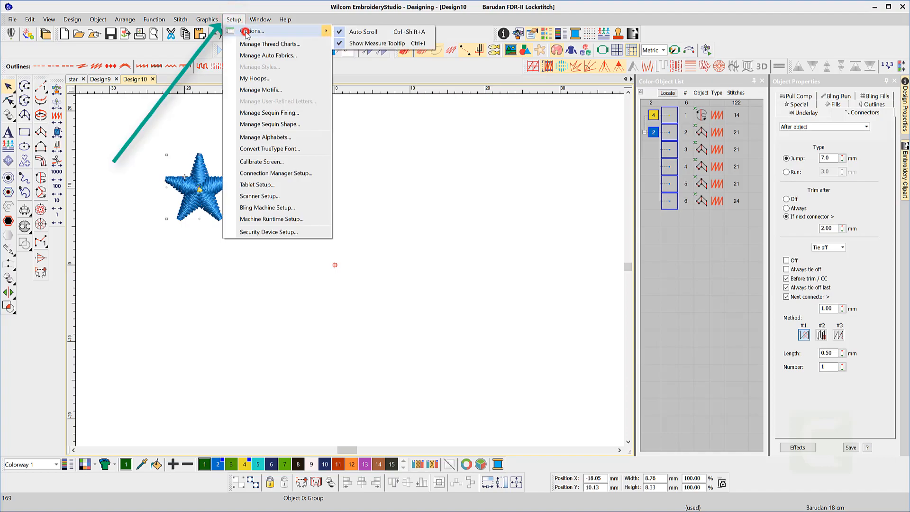
click(233, 19)
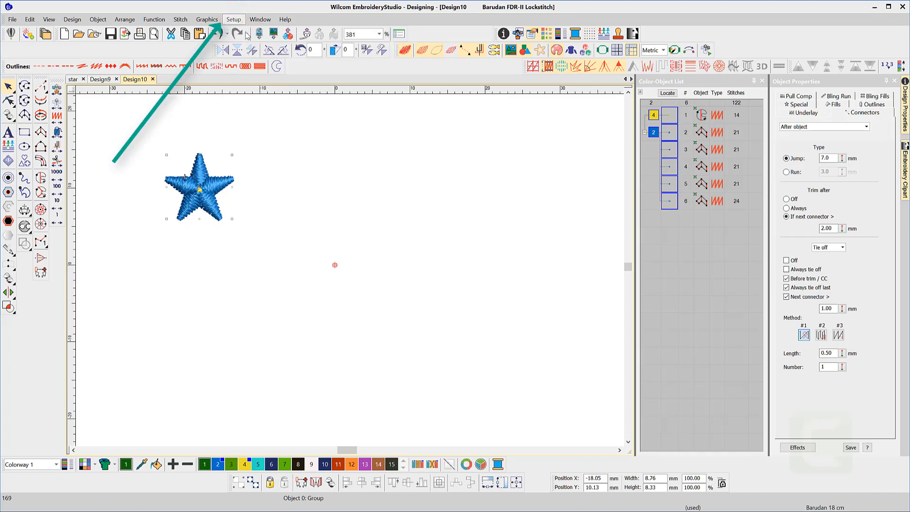
click(233, 19)
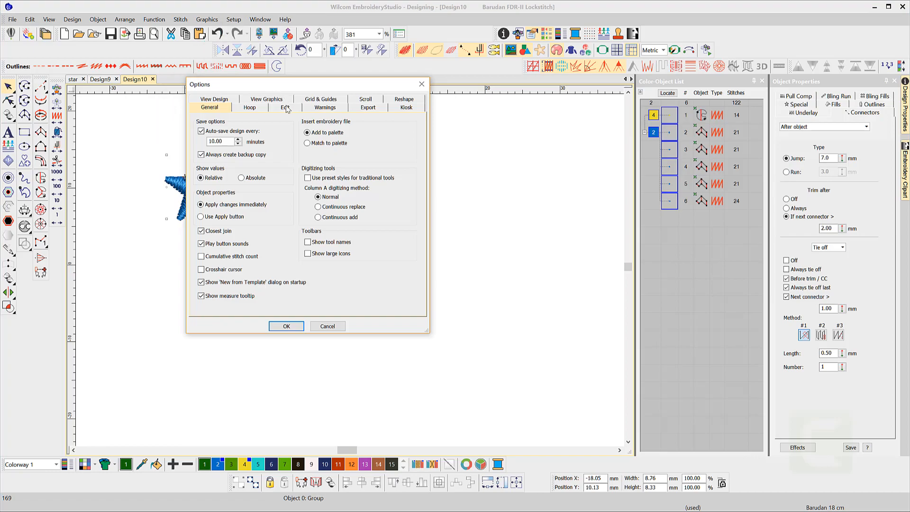
click(284, 107)
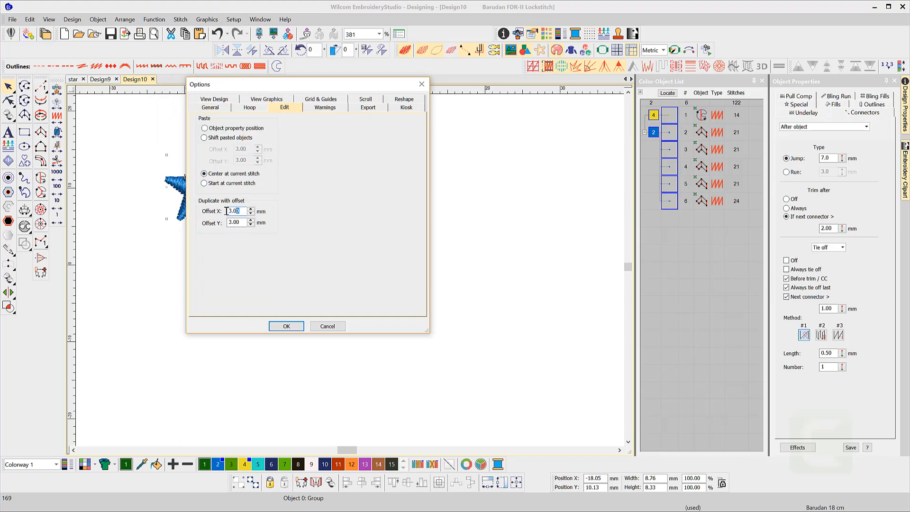
text(10)
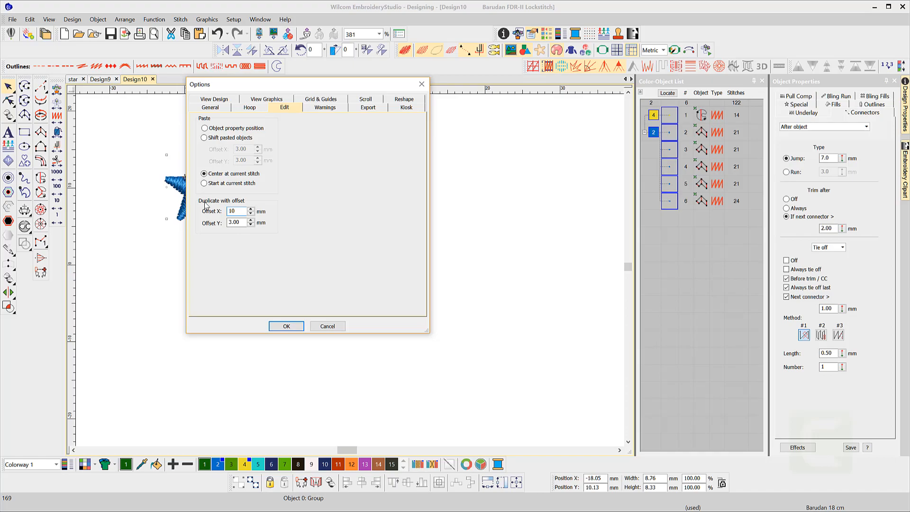
click(235, 223)
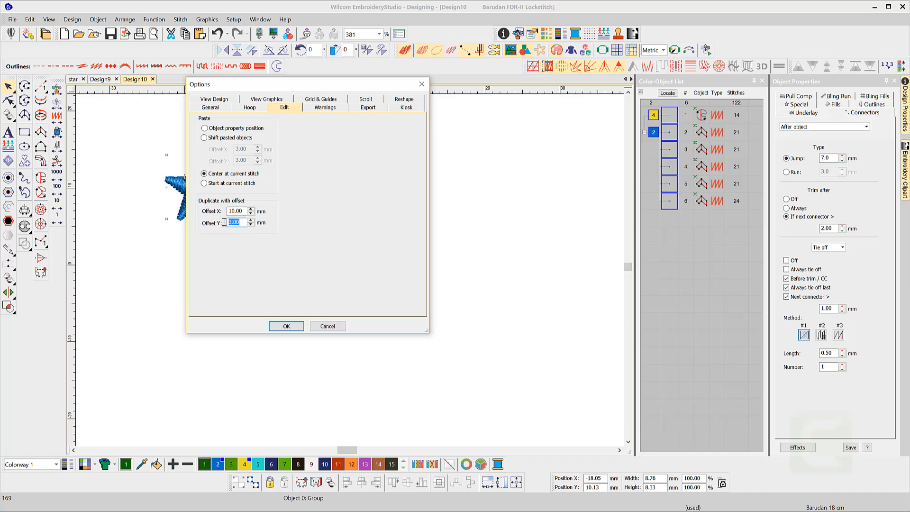
text(15)
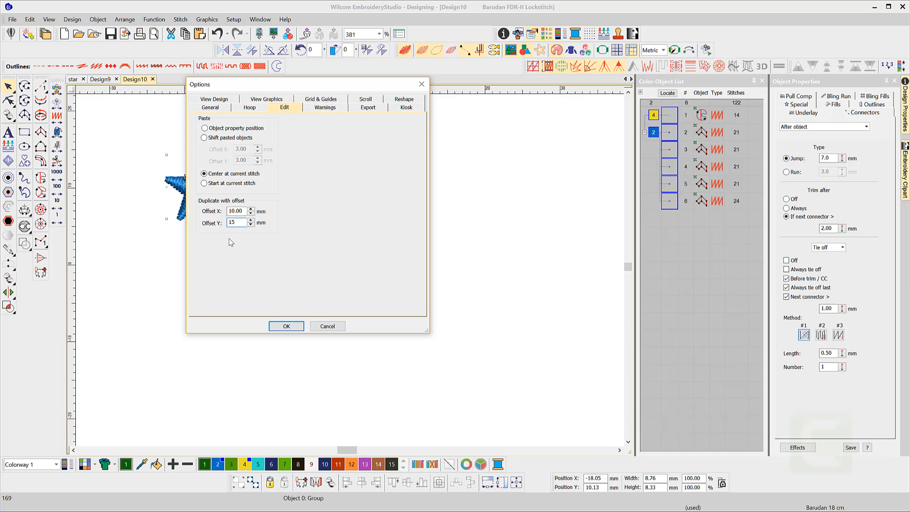
click(286, 325)
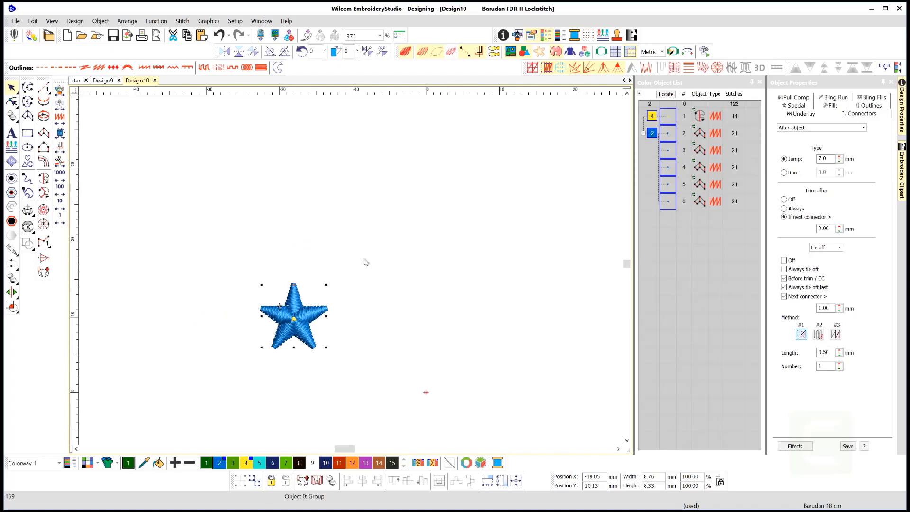
Duplicate the star at the preset 10/15 mm offset with Ctrl+Shift+D, adding copies up and to the right.
key(ctrl+shift+d)
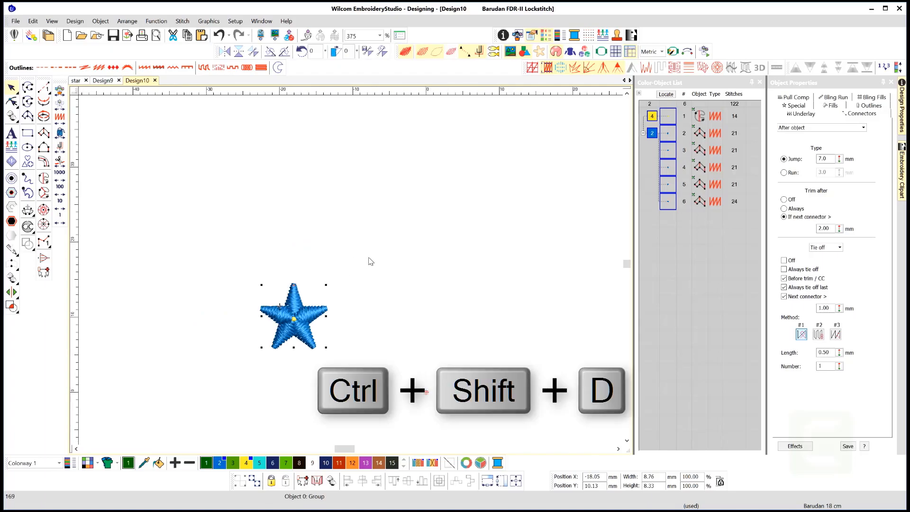
key(ctrl+shift+d)
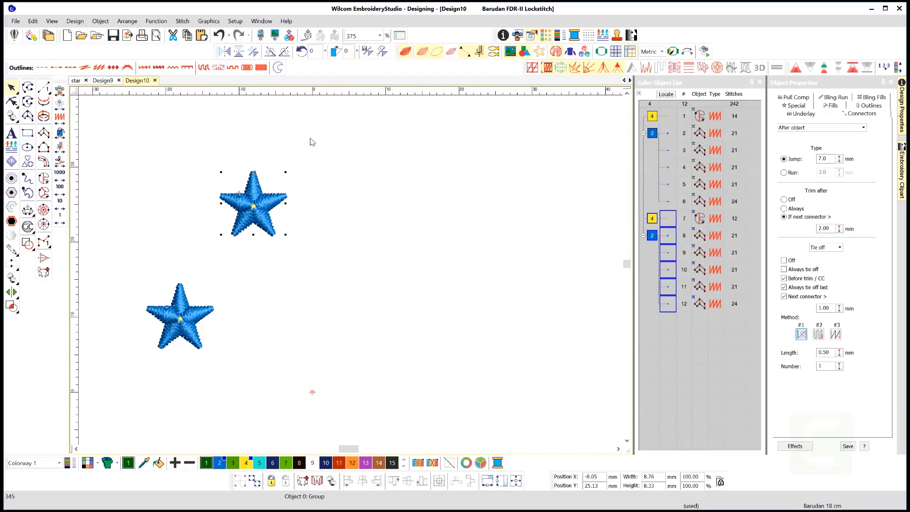
key(ctrl+shift+d)
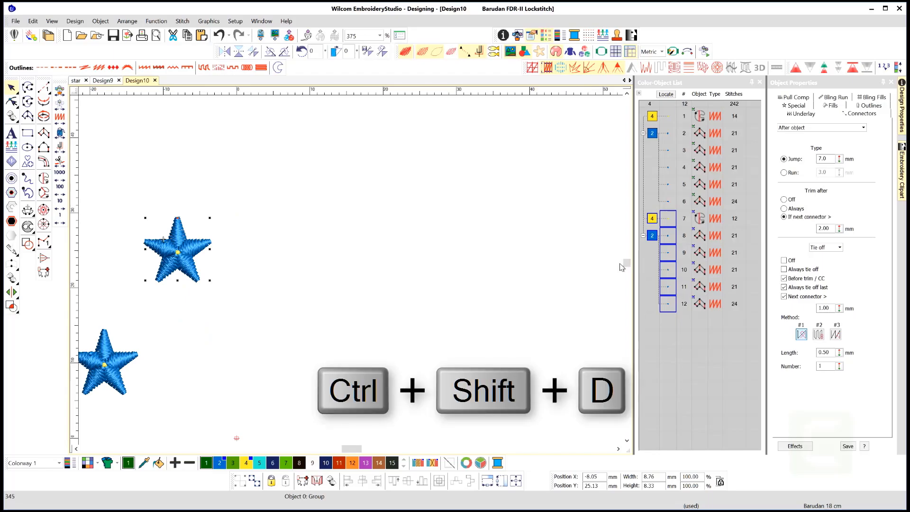